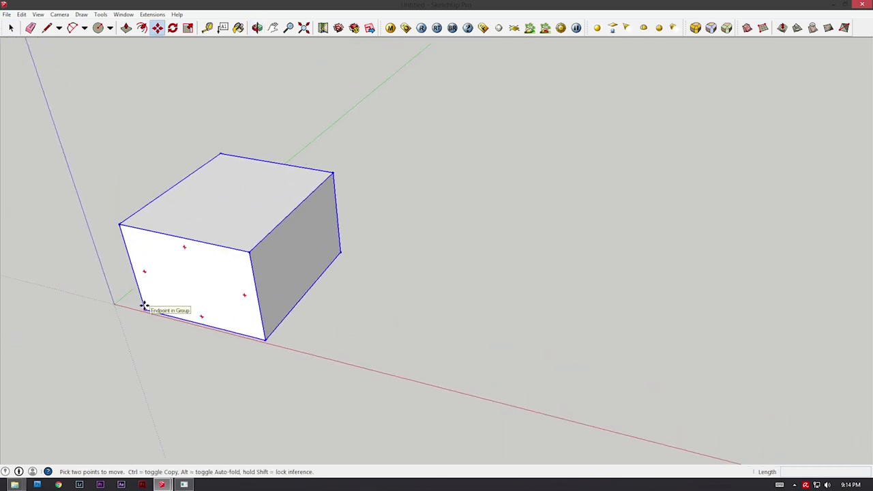
Drag a copy of the box group beside the original along the red axis.
drag(144, 307, 300, 348)
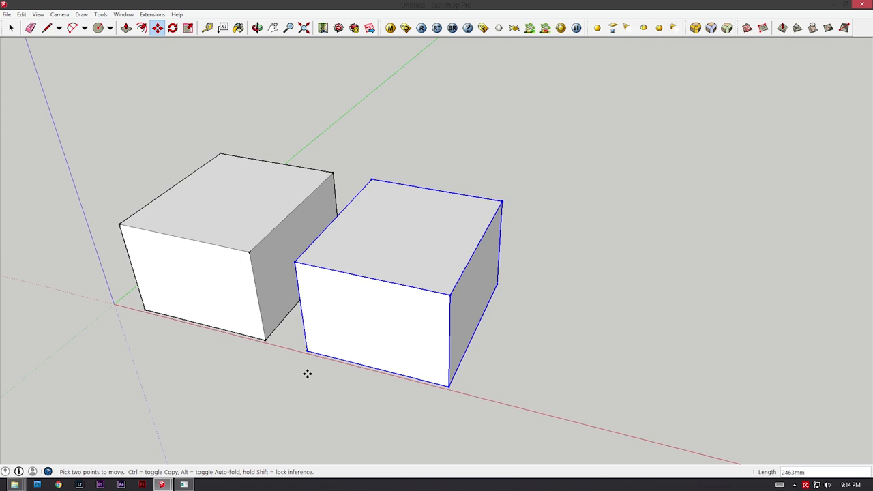
text(5)
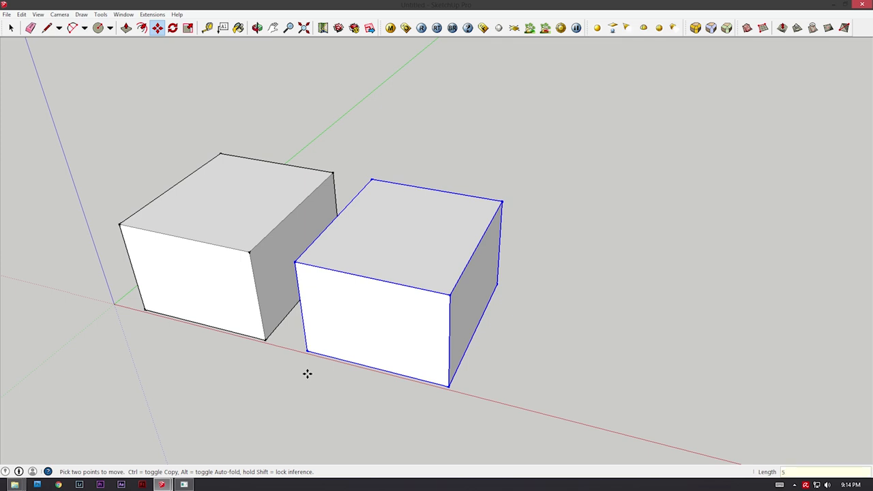